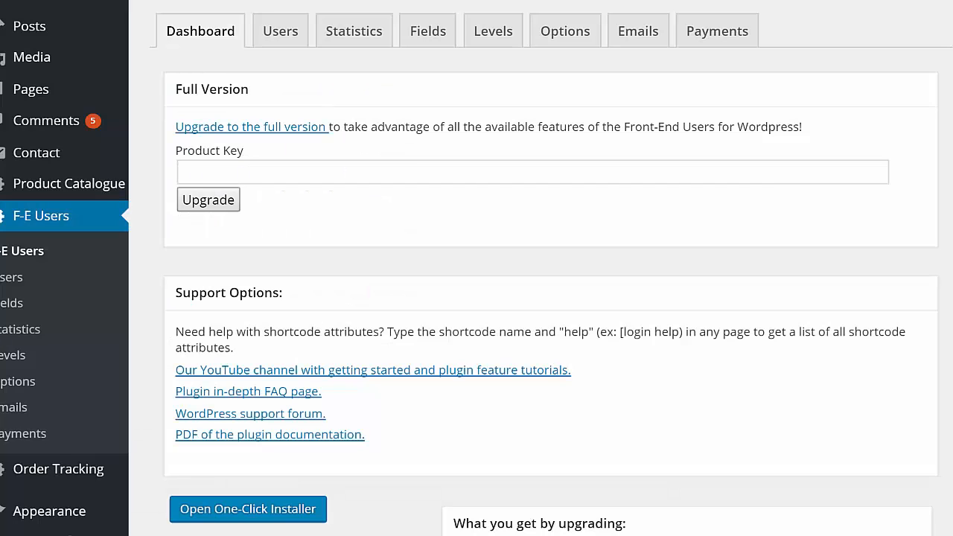
Show the F-E Users Fields tab listing the Name, Gender and Country fields.
click(427, 30)
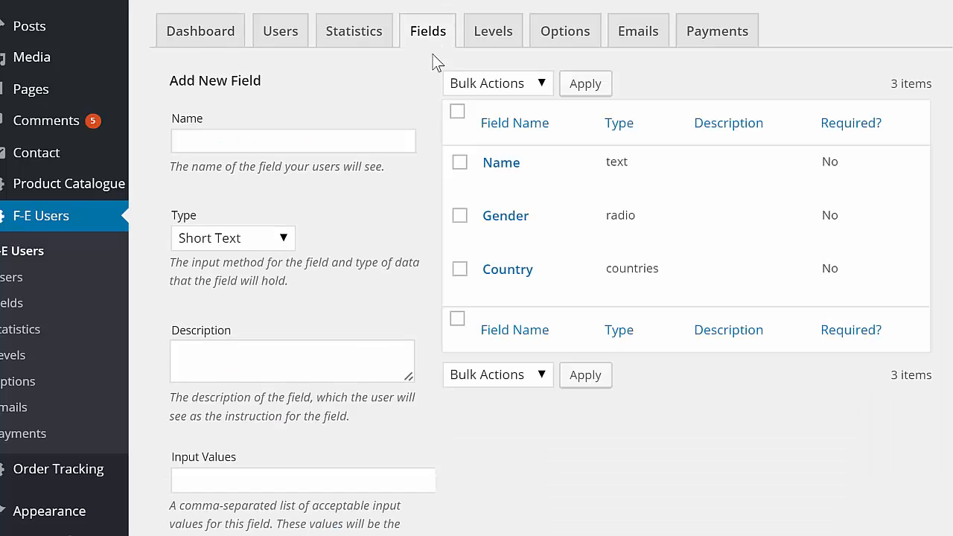
mouse_move(570, 421)
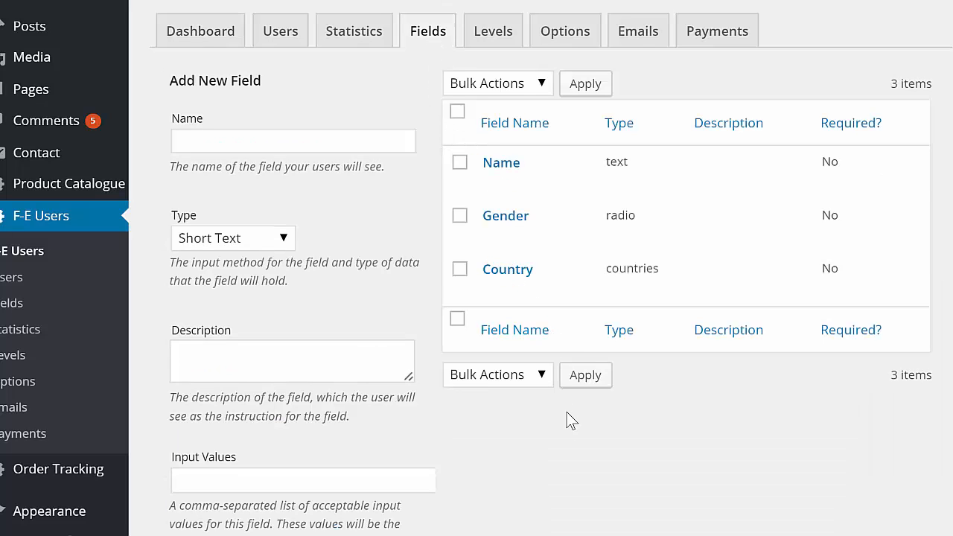
mouse_move(612, 465)
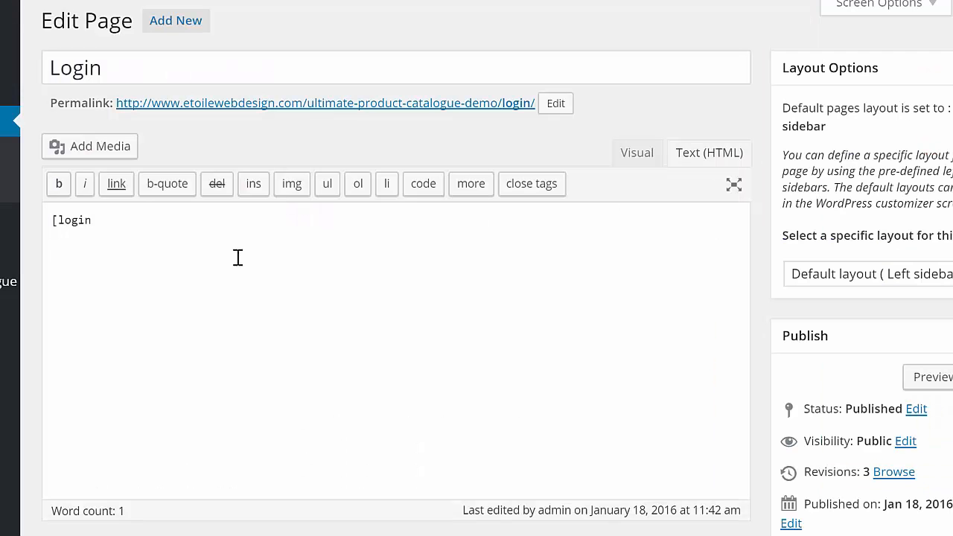
Type 'help' inside the Login page's [login] shortcode to list its attributes.
text(help)
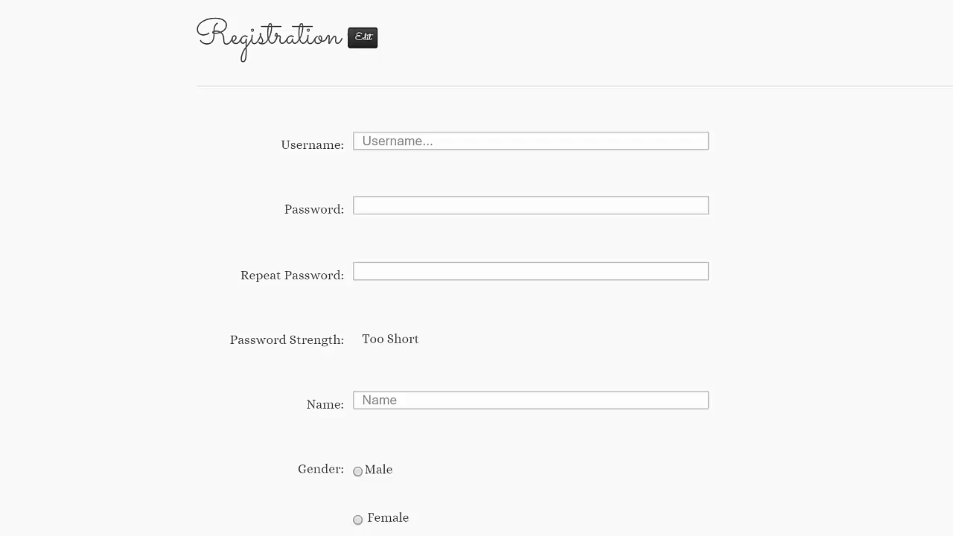
scroll(down, 3)
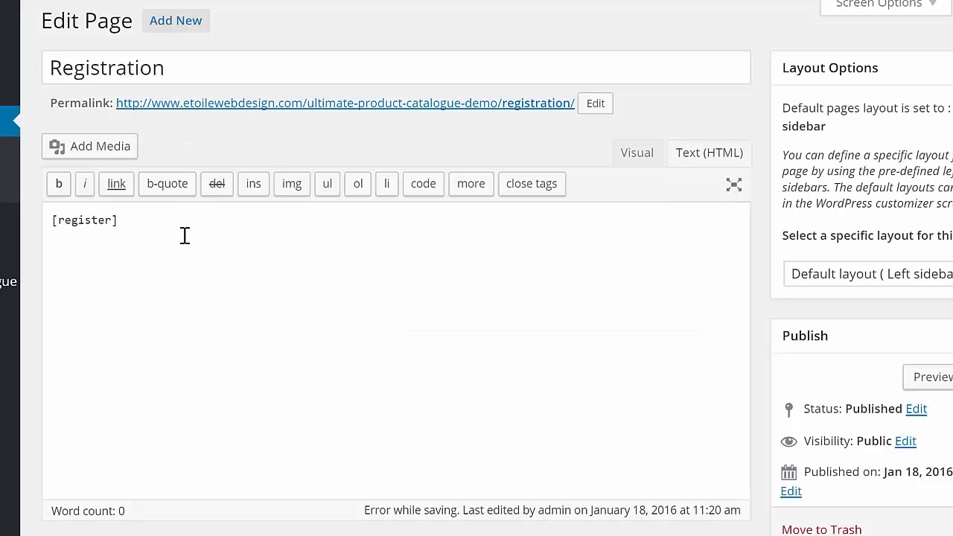
text(red)
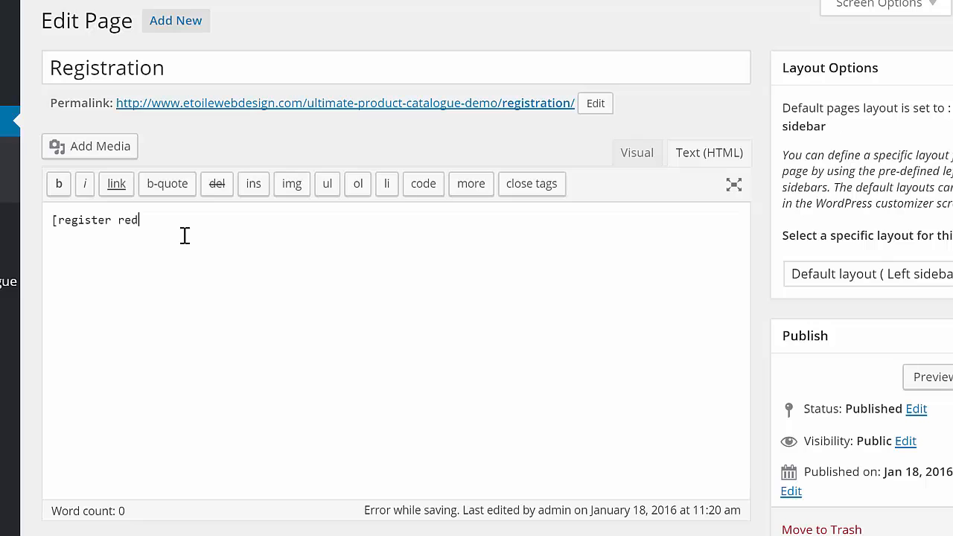
text(irect_page=)
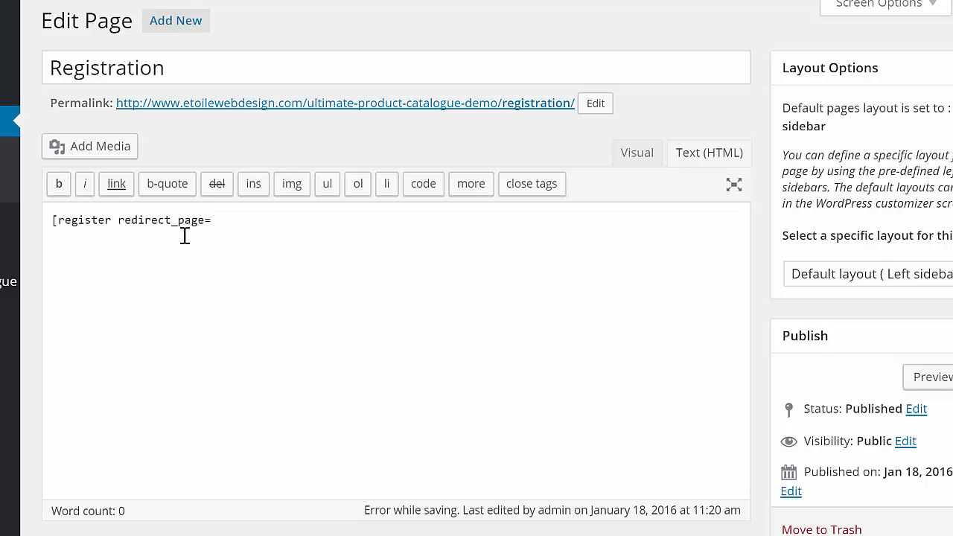
text('http://)
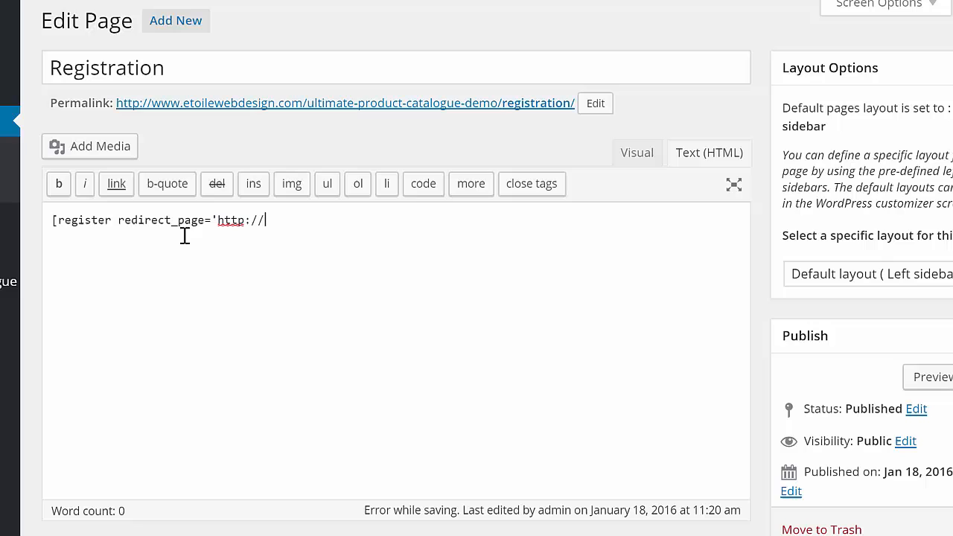
text(www.example)
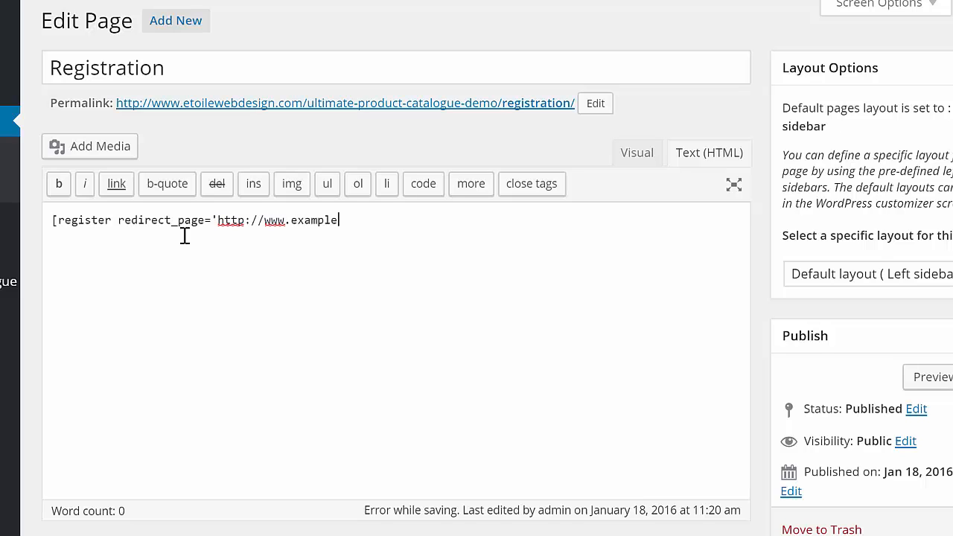
text(.com)
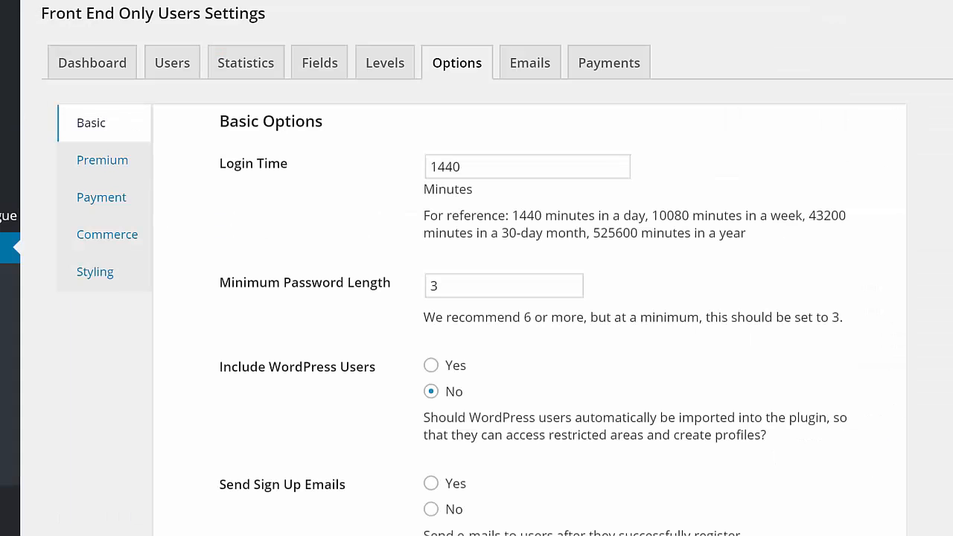
Show the Premium options and scroll through Captcha, activity tracking and email confirmation settings.
click(102, 160)
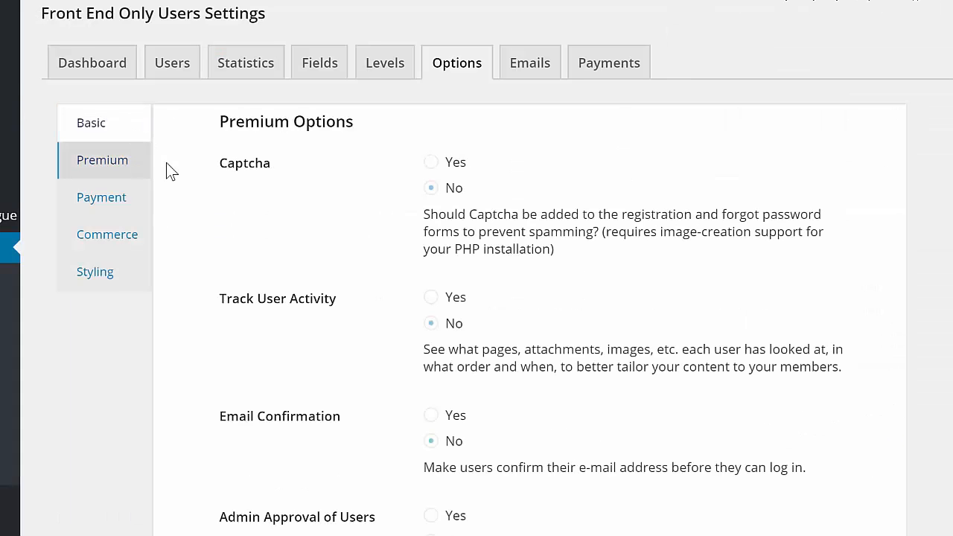
scroll(down, 3)
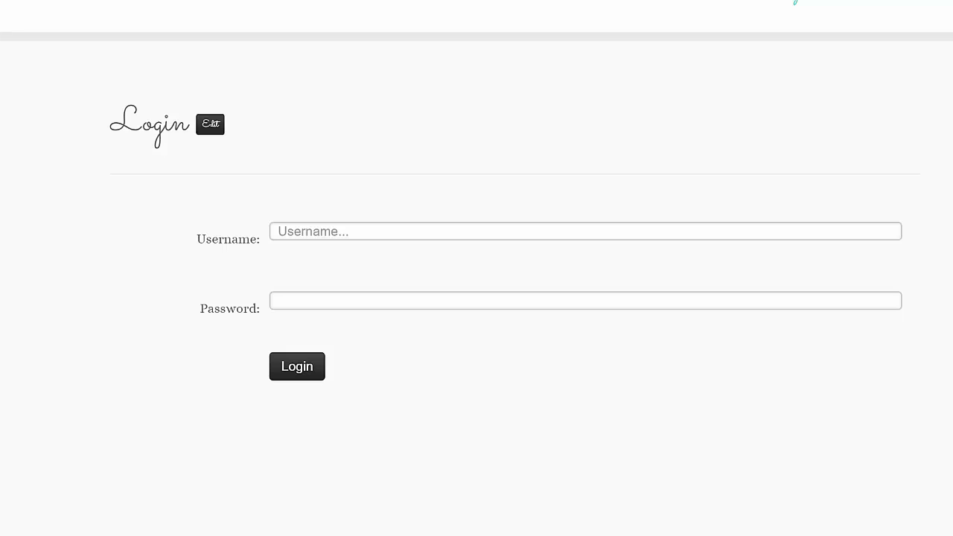
click(210, 124)
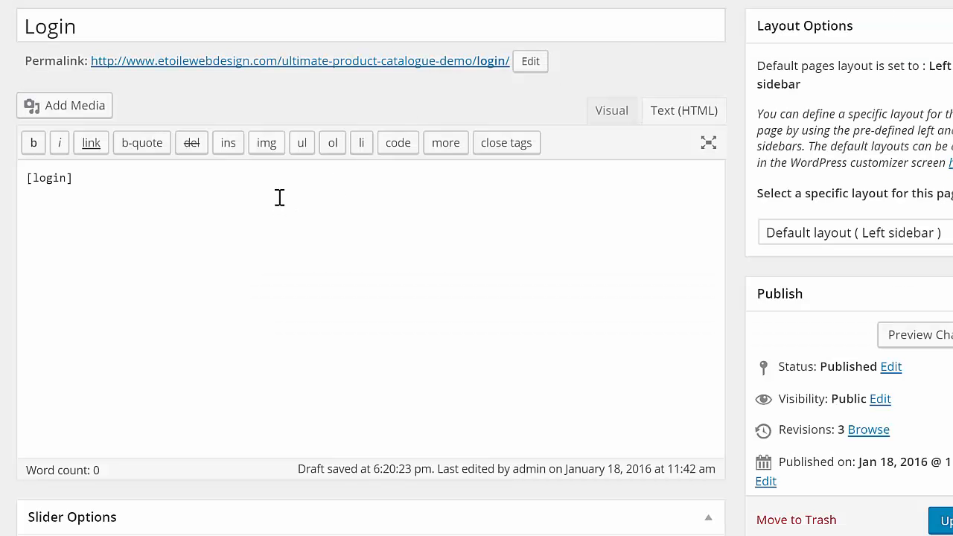
text(redirect_page='http://www.etoilewebdesign.com/front-end-only-users-demo/edit-profile/')
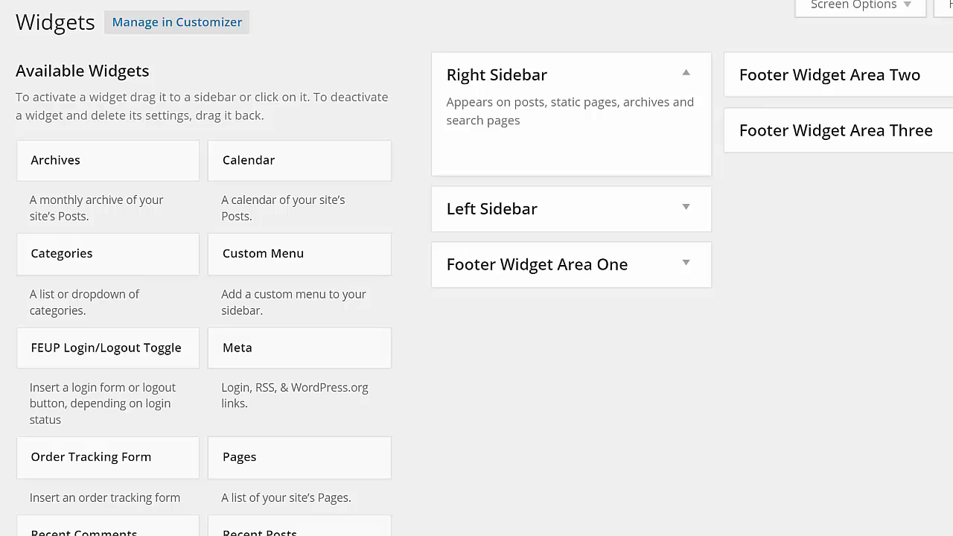
mouse_move(266, 333)
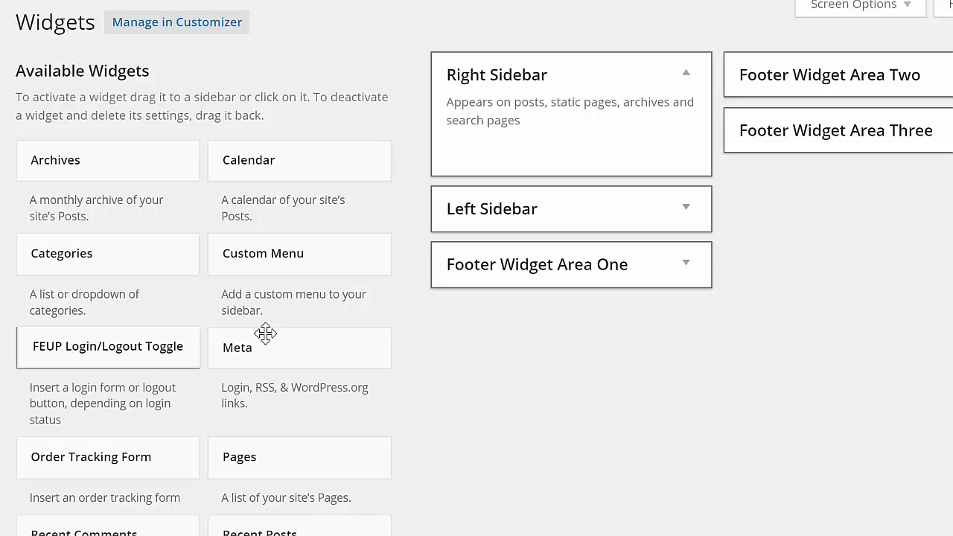
Drag the FEUP Login/Logout Toggle widget into Footer Widget Area One.
drag(108, 346, 571, 149)
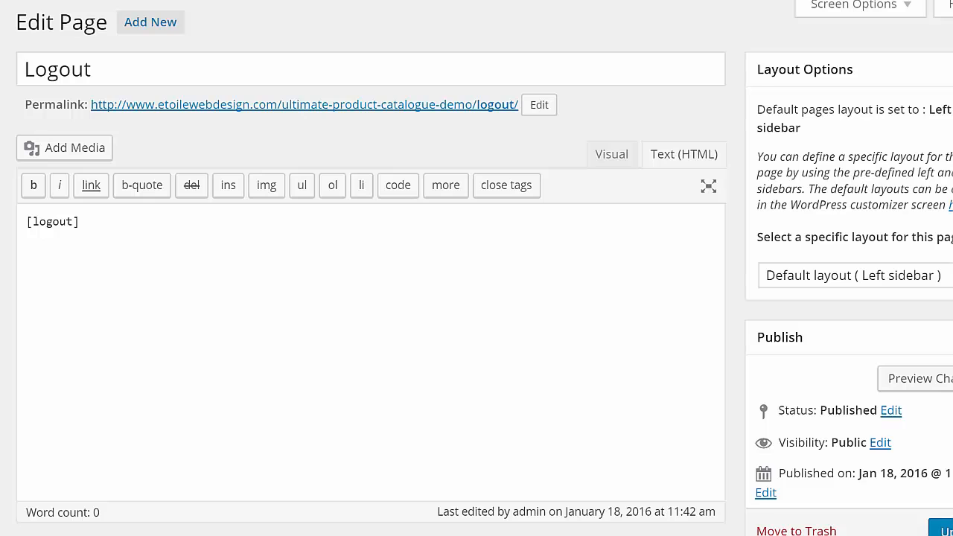
click(303, 104)
text( re)
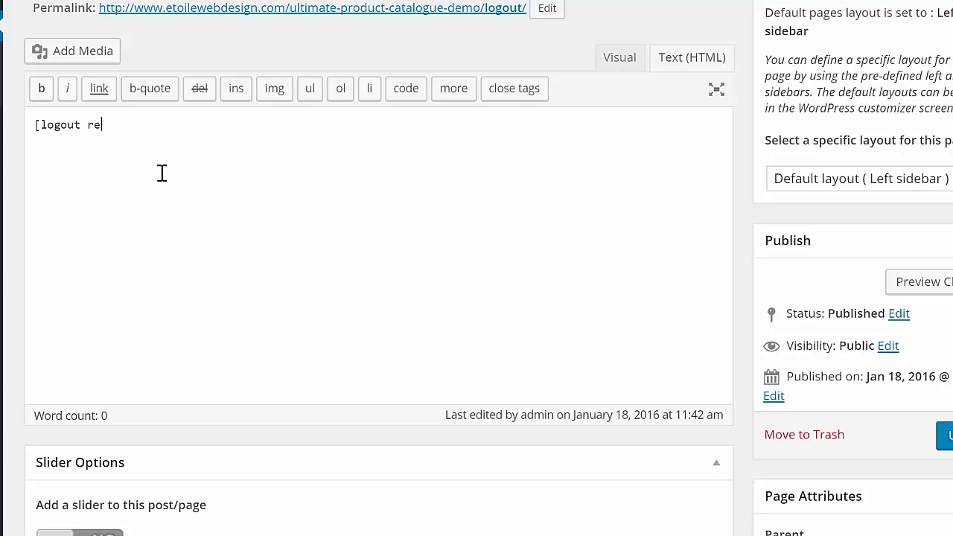
text(direct_page=)
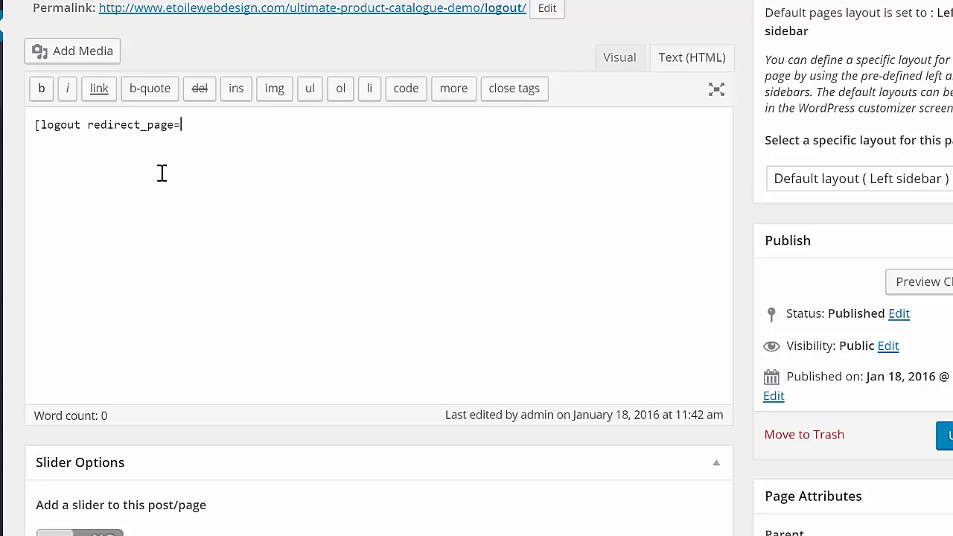
text('h)
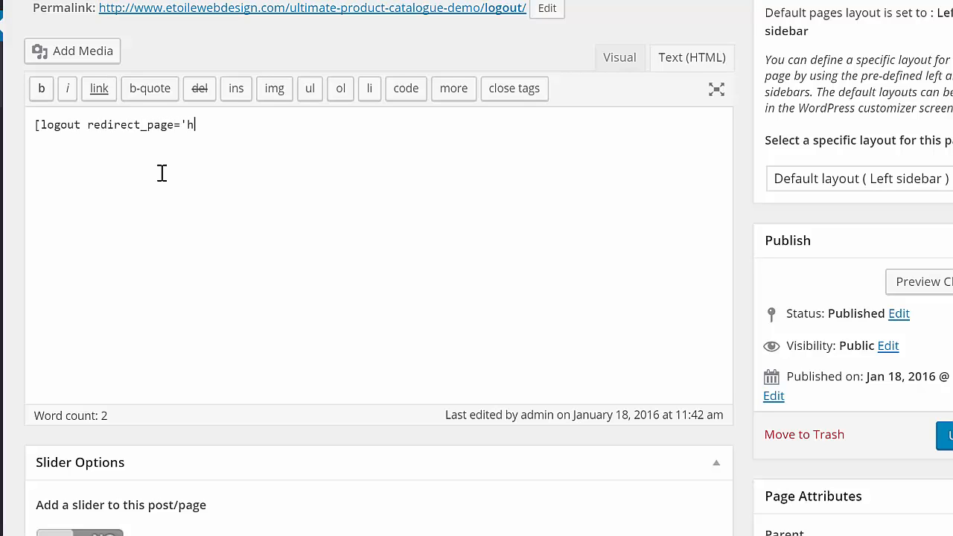
text(ttp://www.)
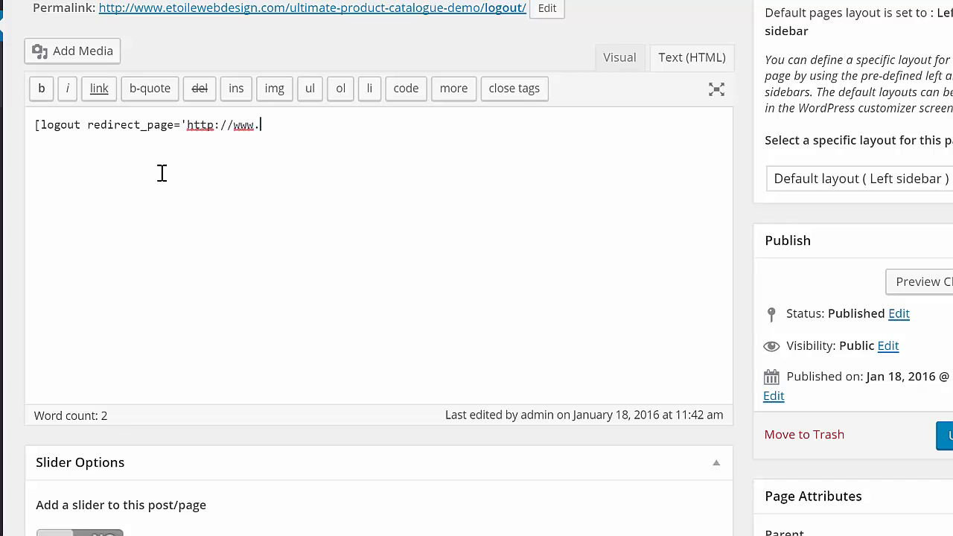
text(home.)
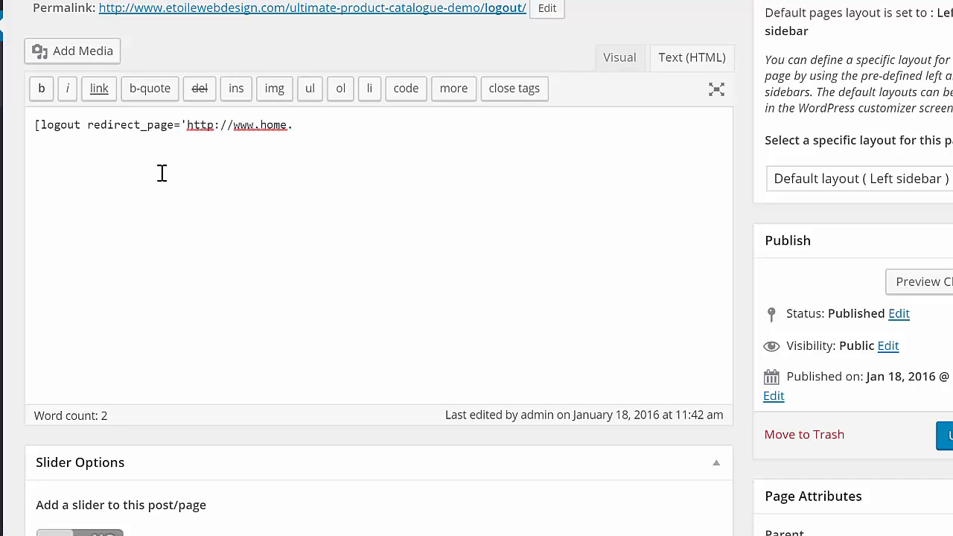
click(945, 436)
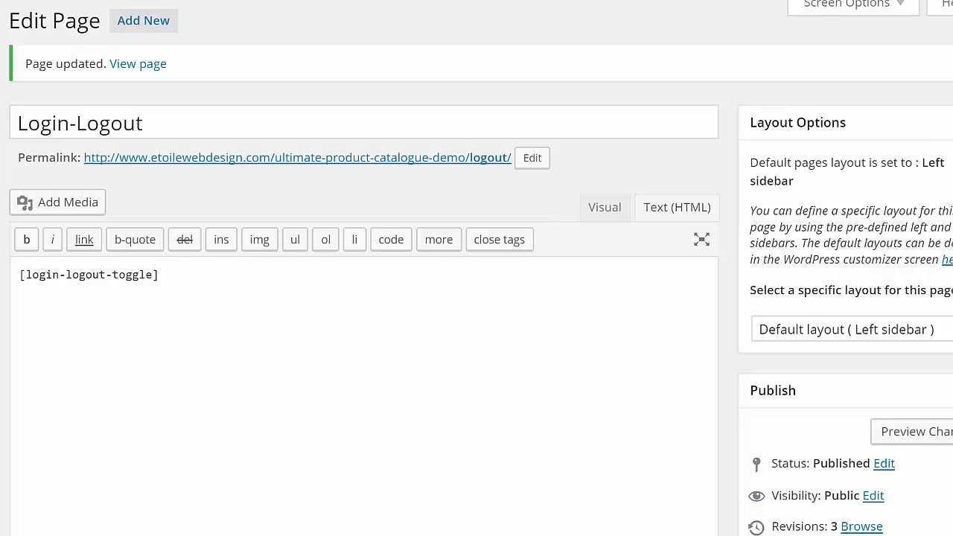
View the Login-Logout page, sign in with the example.com credentials, then log out.
click(137, 63)
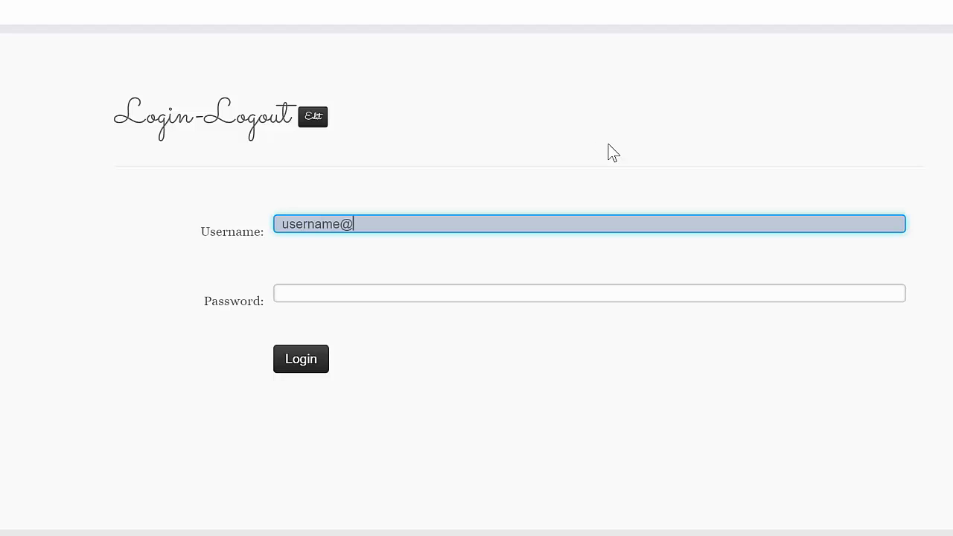
text(example.com)
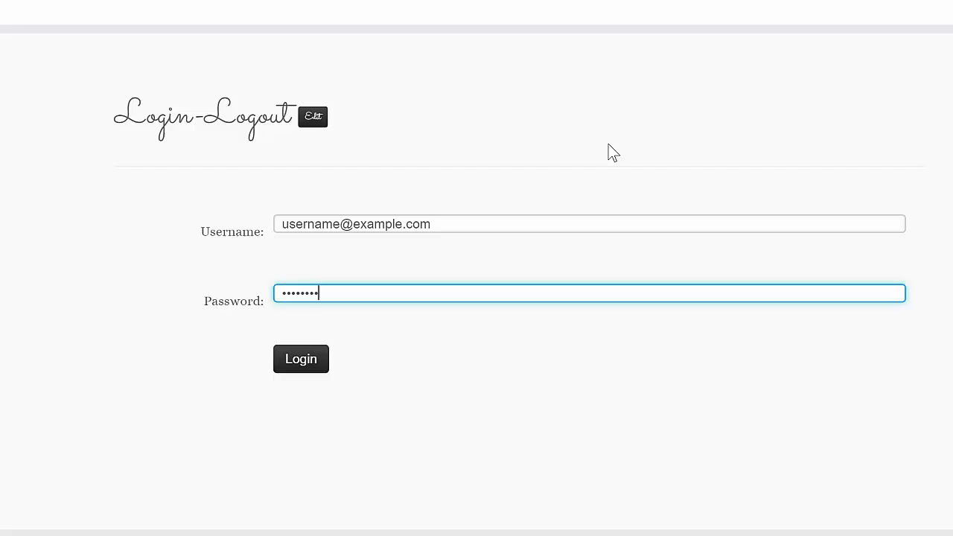
click(300, 358)
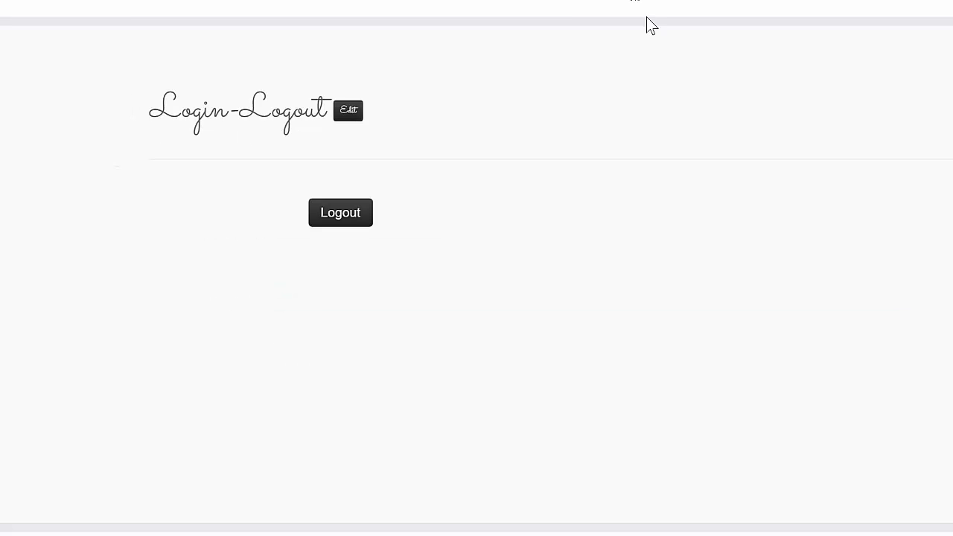
mouse_move(340, 212)
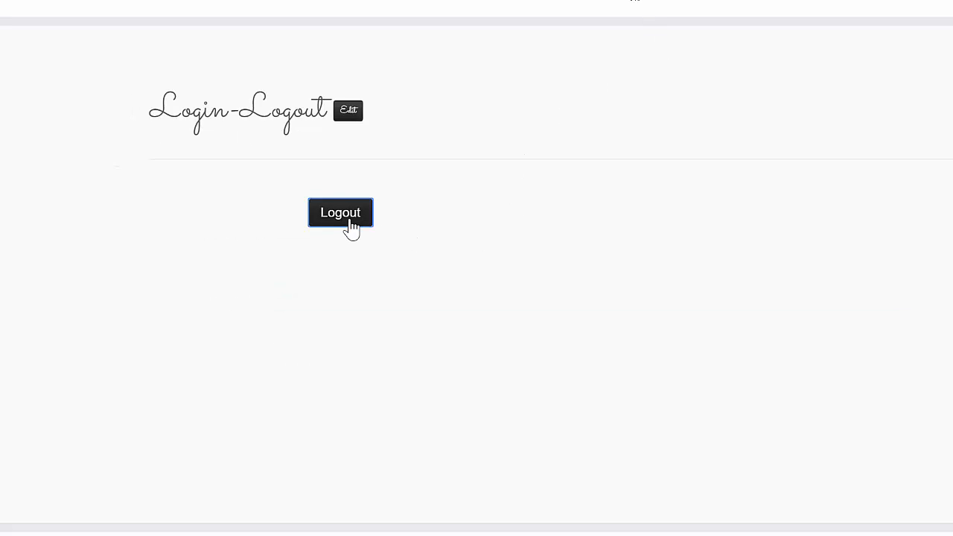
click(348, 110)
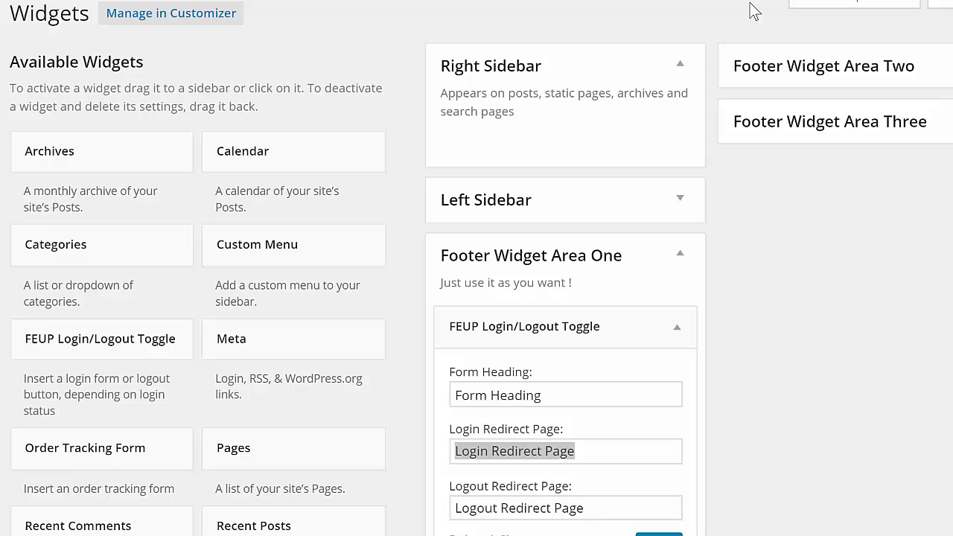
text(http://www.example.com)
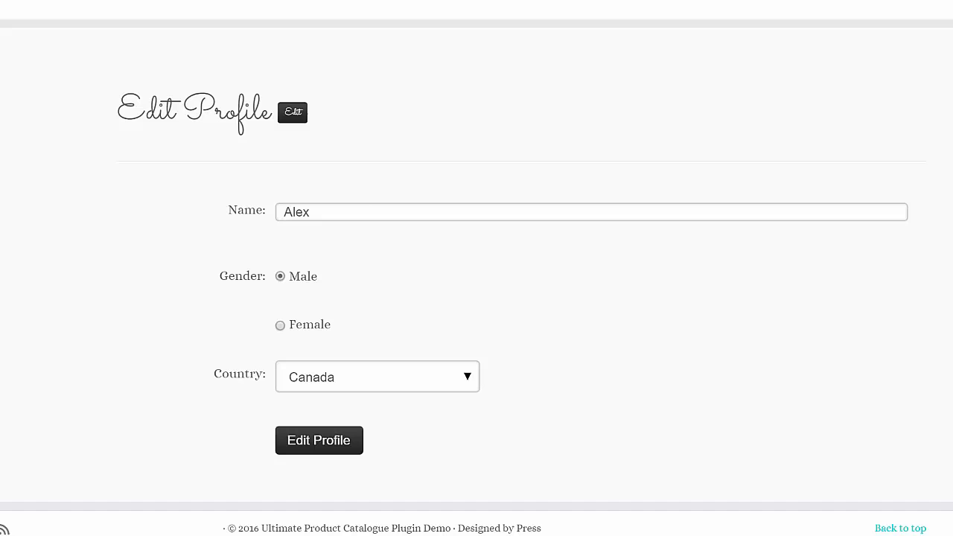
Change the profile name Alex to Alexander and submit the Edit Profile form.
click(591, 211)
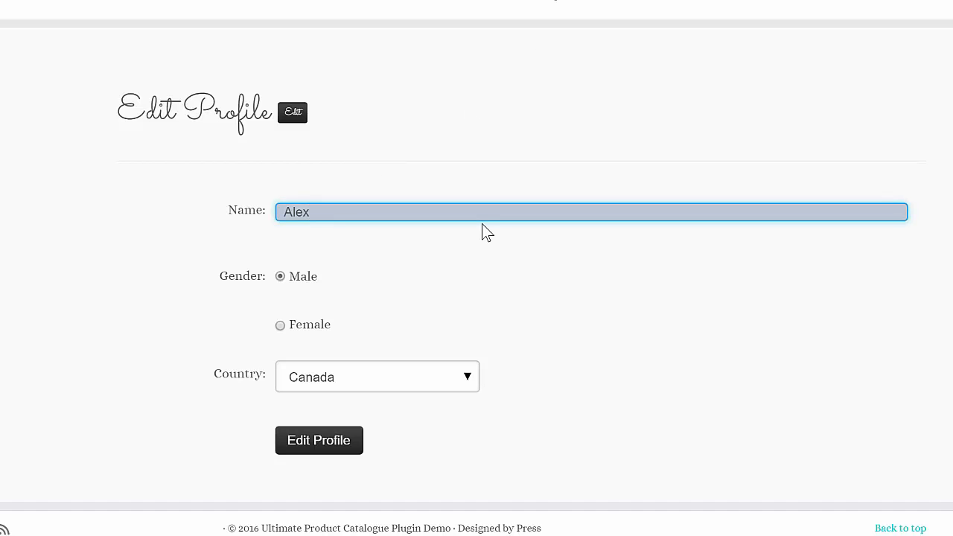
text(ander)
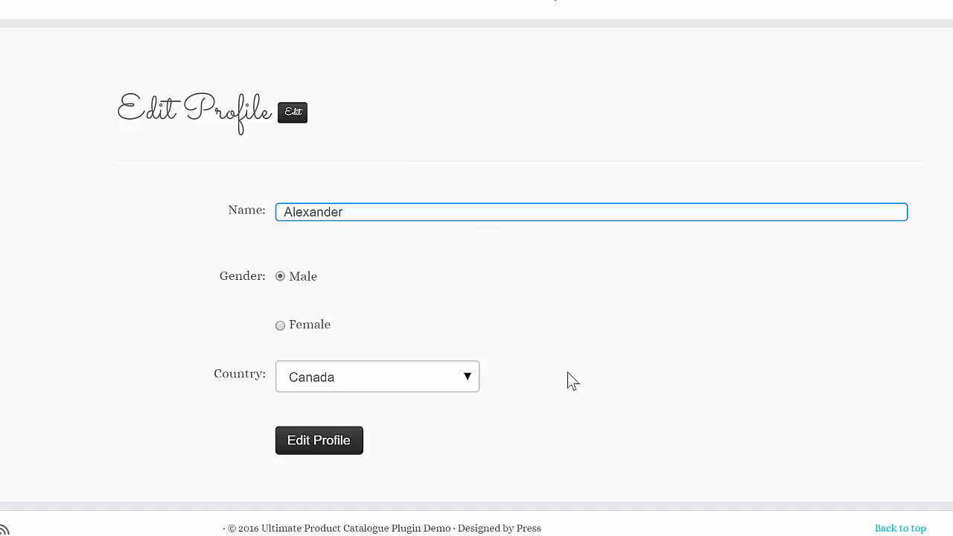
click(376, 376)
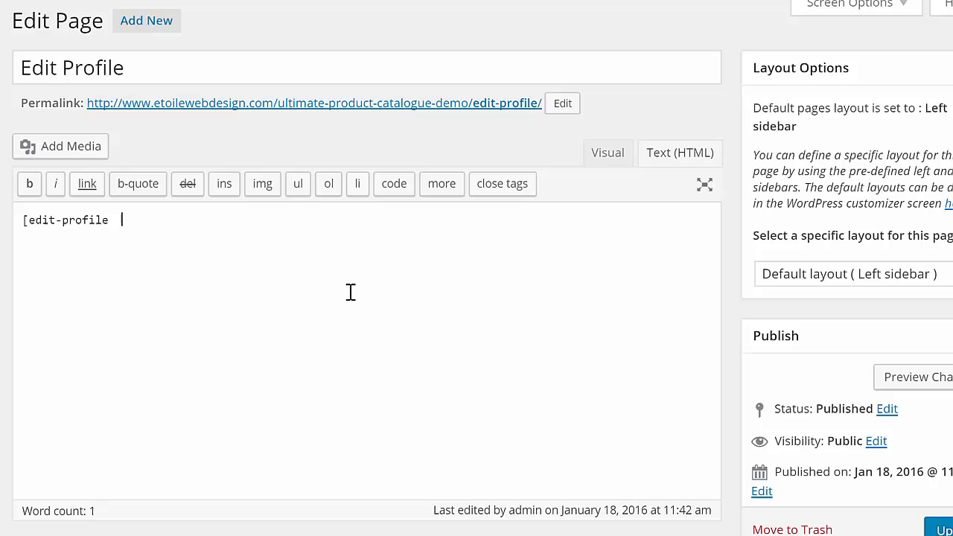
text(http://www.example.com)
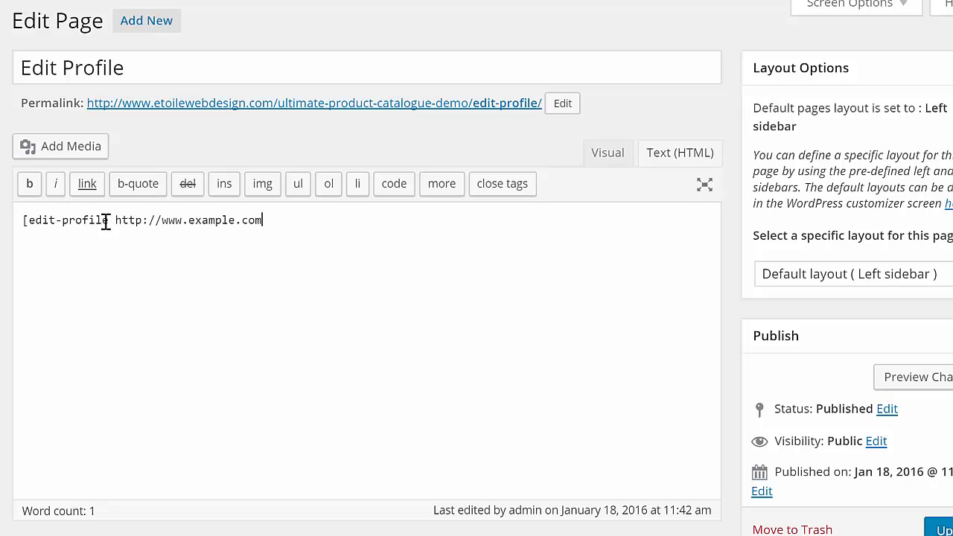
text(redirect_page=)
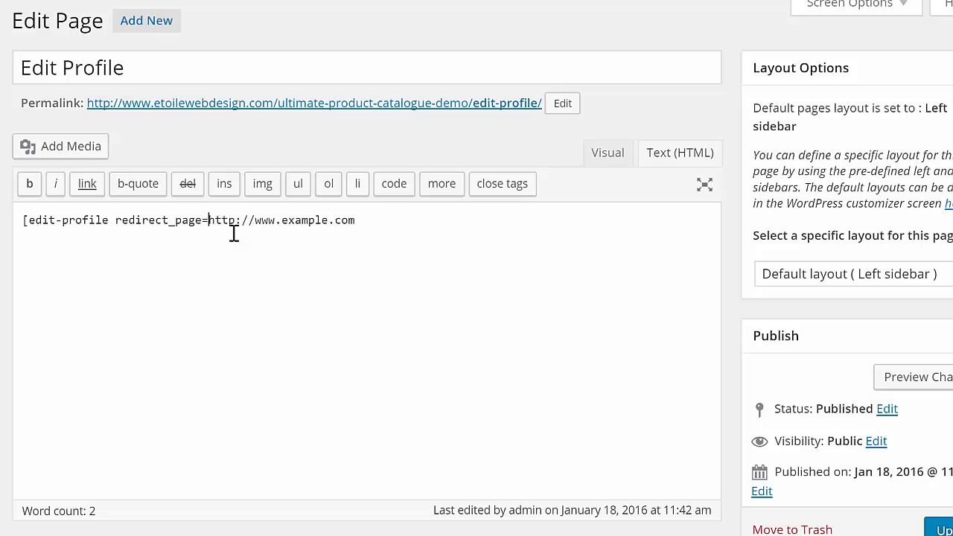
text(')
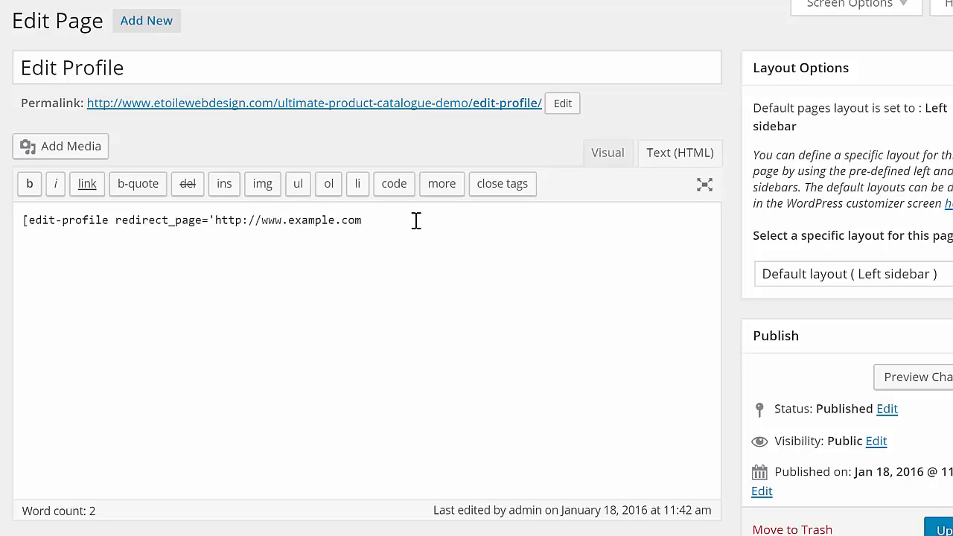
text(login_page)
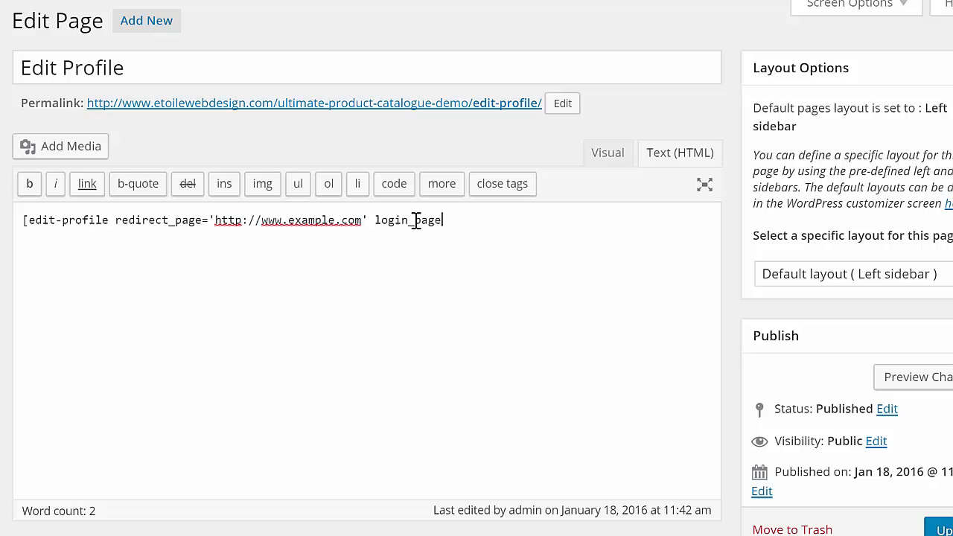
text(='http://www.example.com')
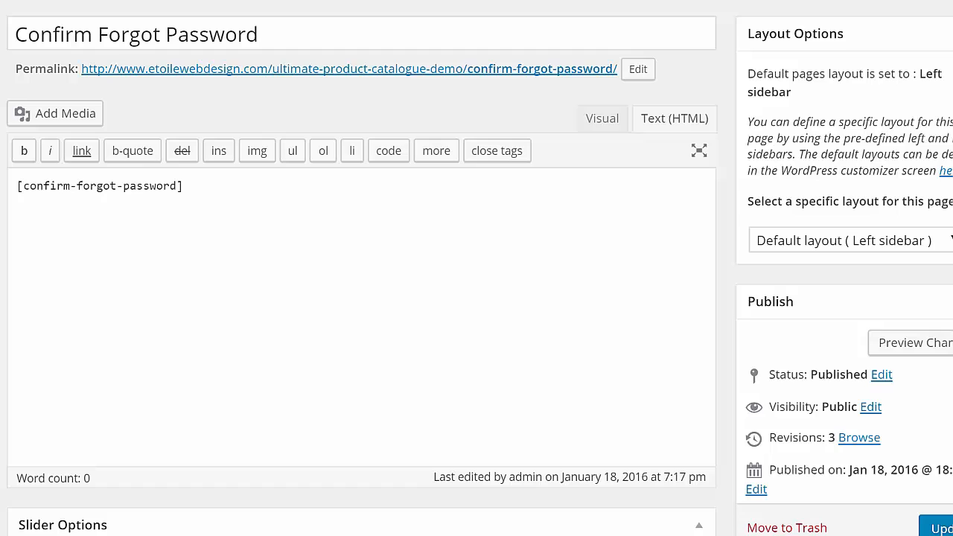
View the live Forgot Password form, then browse the plugin's Basic options.
click(912, 343)
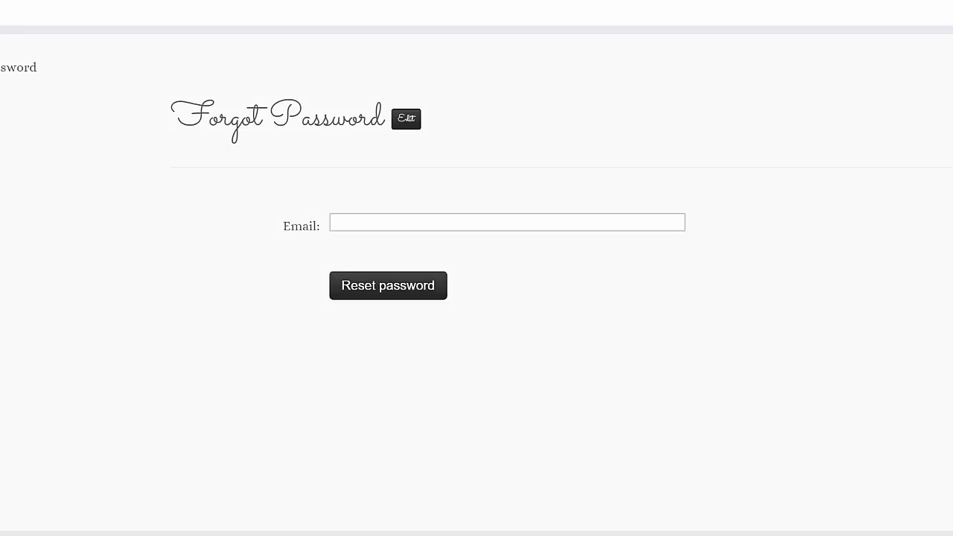
click(388, 285)
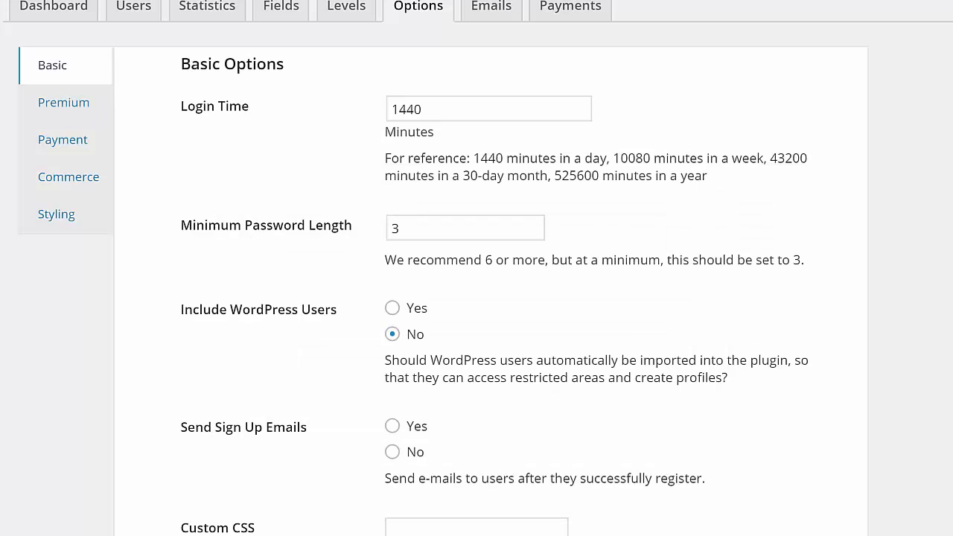
scroll(down, 3)
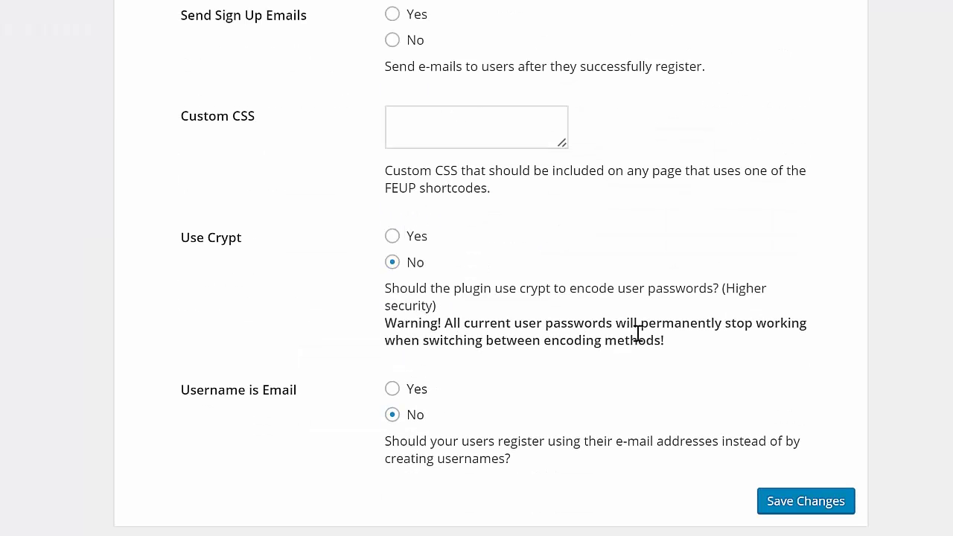
mouse_move(907, 142)
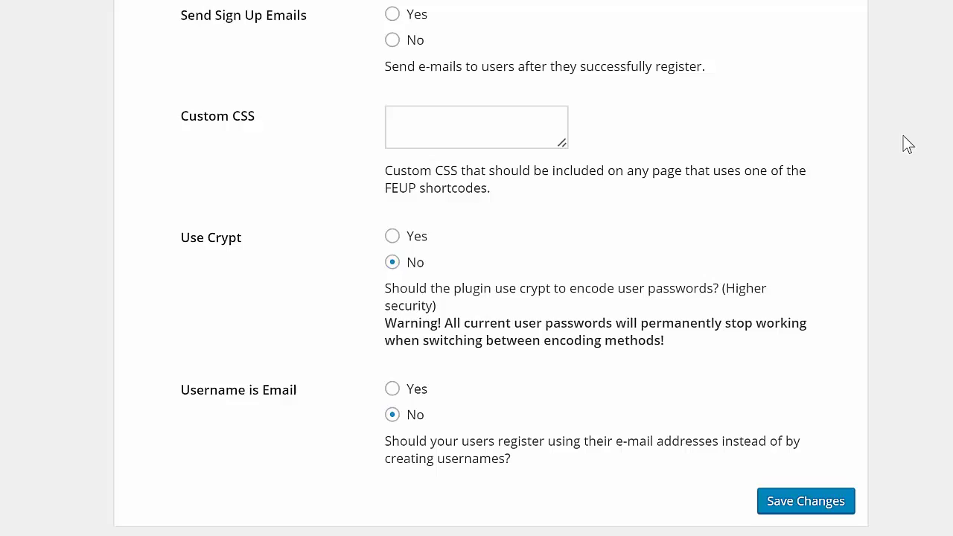
scroll(up, 3)
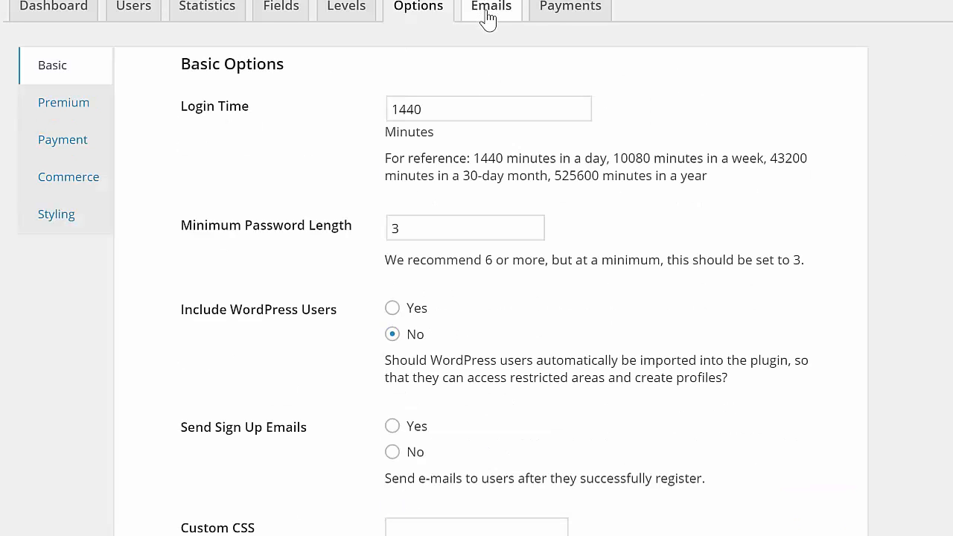
Enter 'Email Fiel' as the Email Field Name in the plugin's email settings.
click(491, 6)
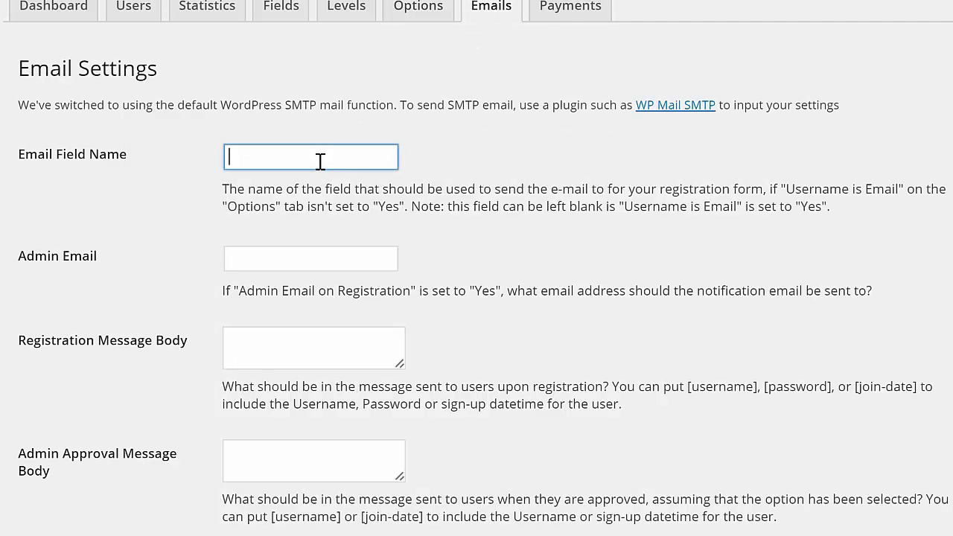
mouse_move(476, 88)
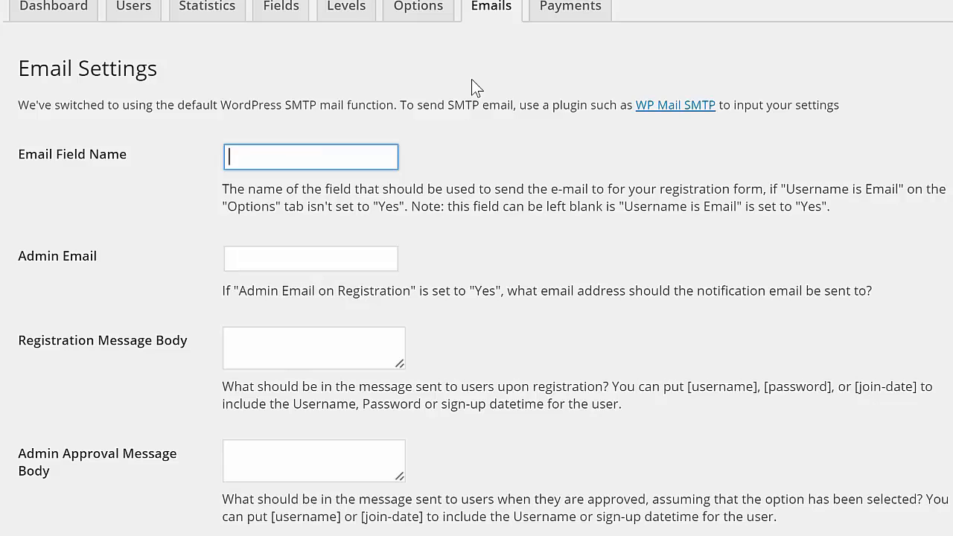
text(Email Field Here!)
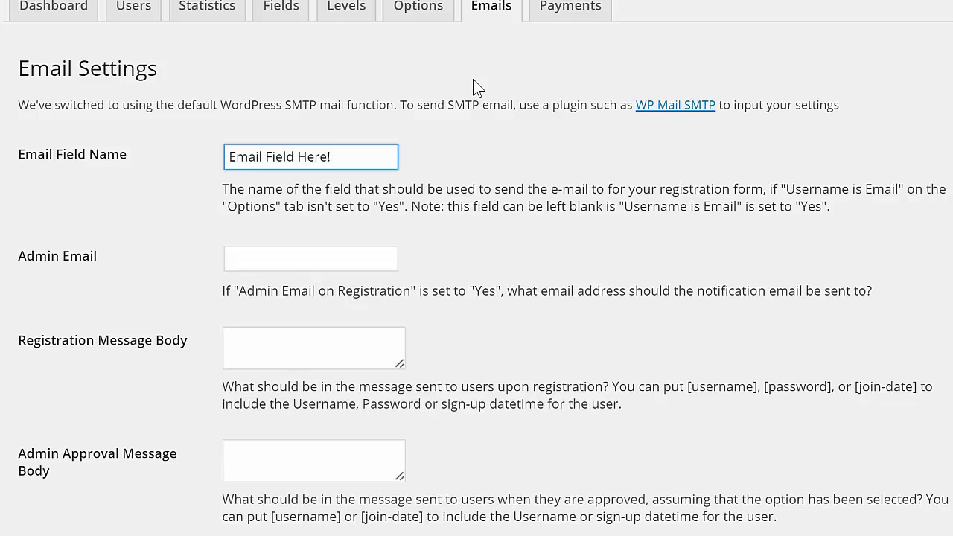
scroll(down, 3)
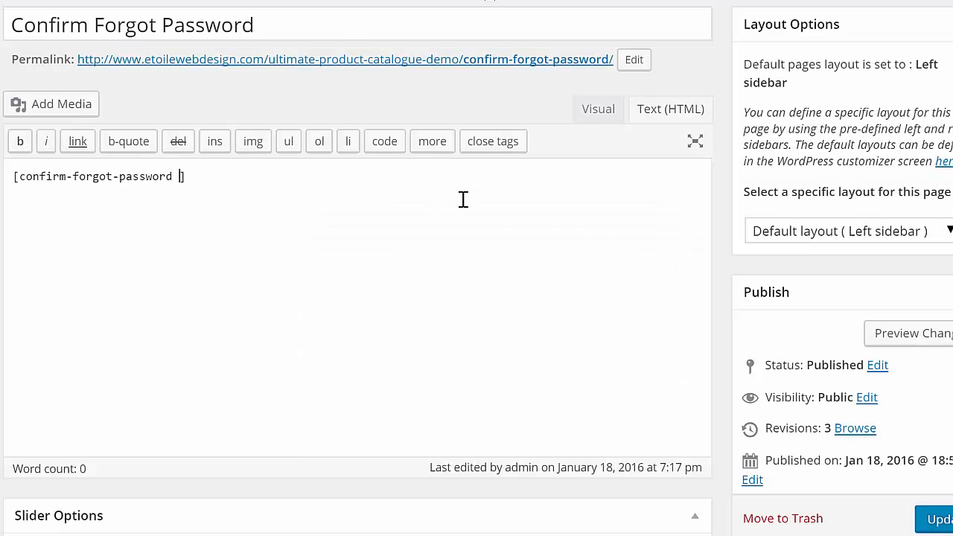
text(redirect_p)
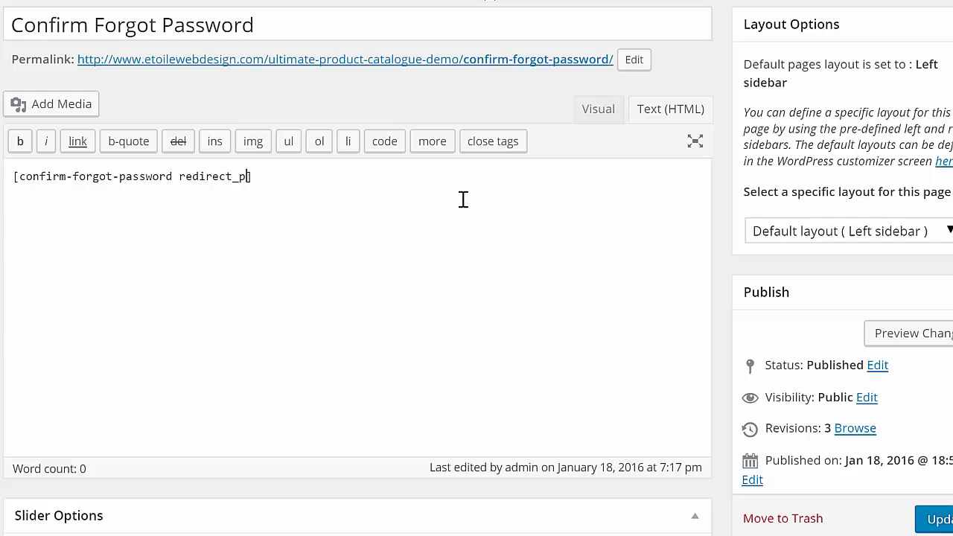
text(age='http://www.example.com'])
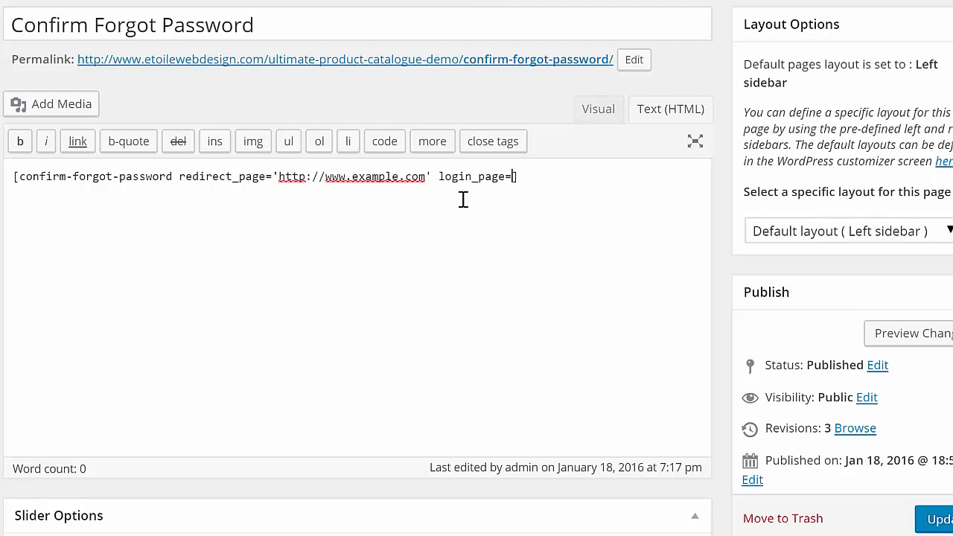
text('http://www.example.com')
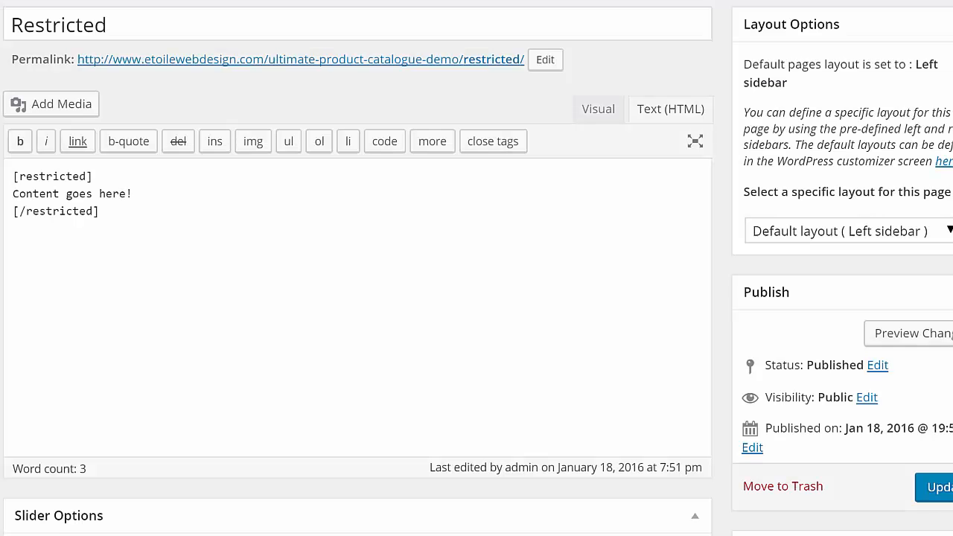
mouse_move(153, 8)
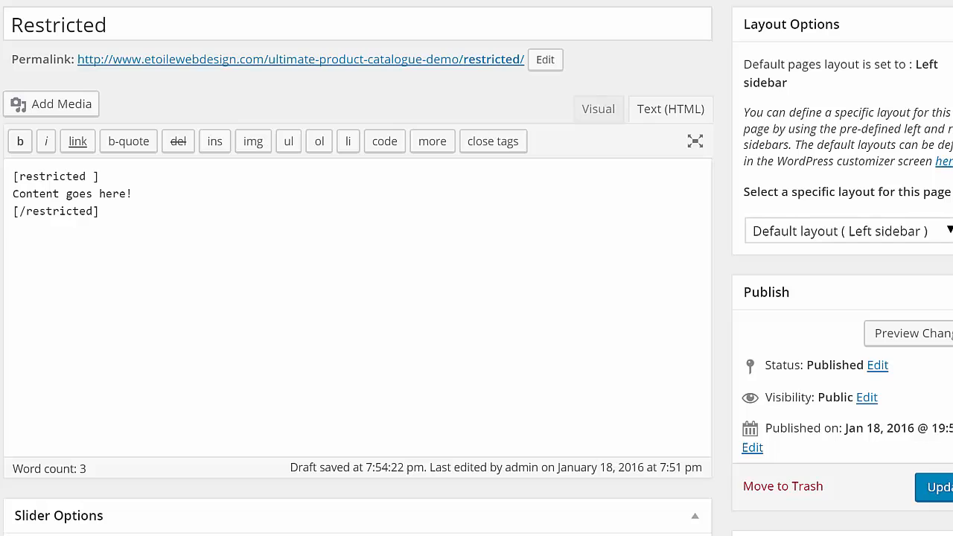
Restrict [restricted] with field_name='Gender' and field_value='Female', view the page, then return to editing.
text(field_name='Gen)
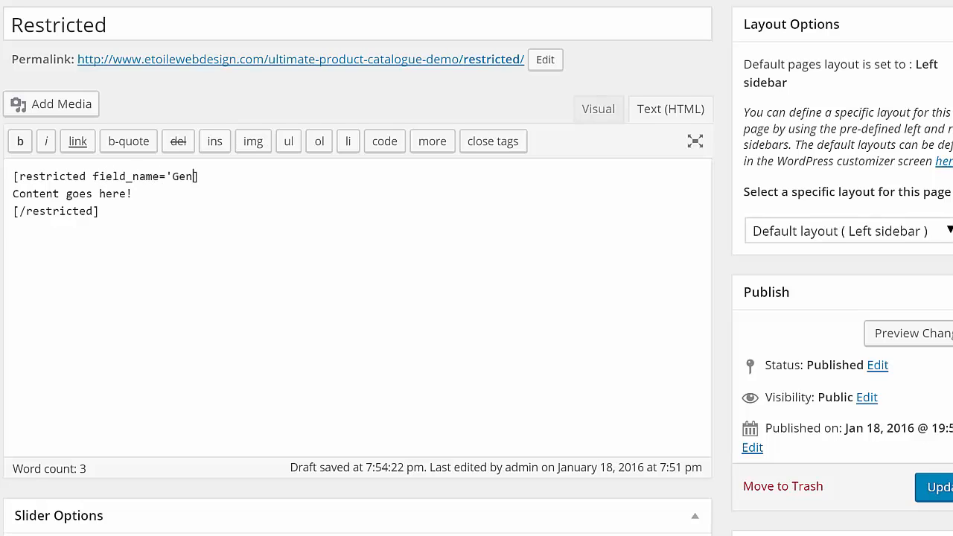
text(der' ])
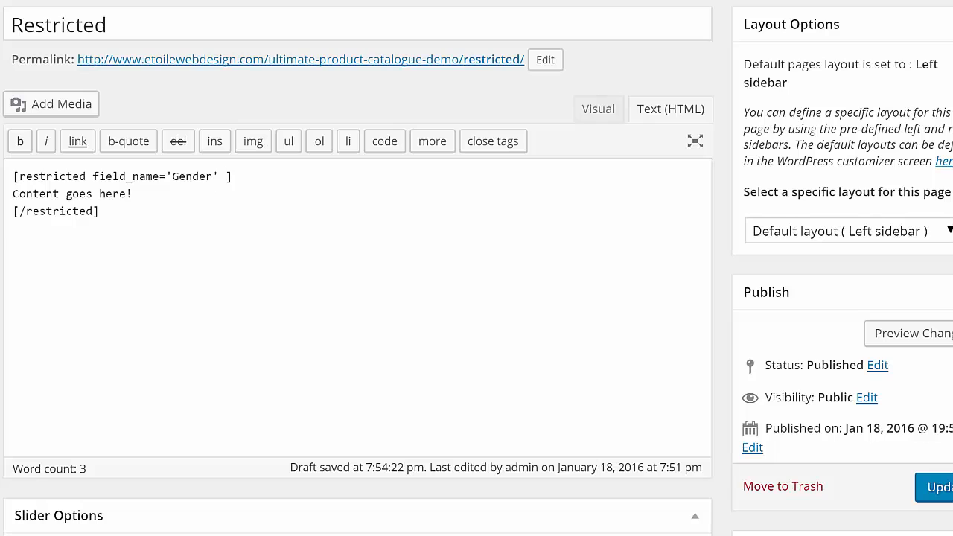
text(field)
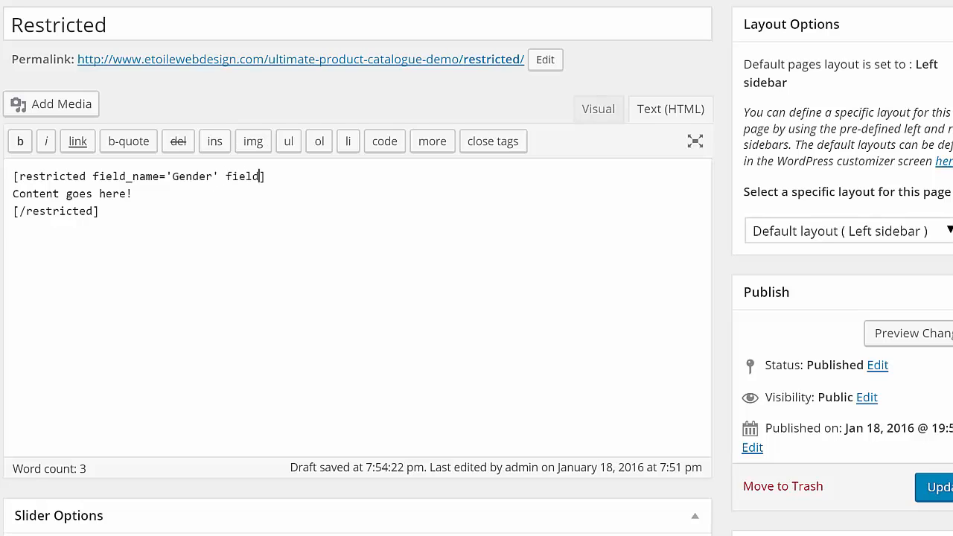
text(_value=)
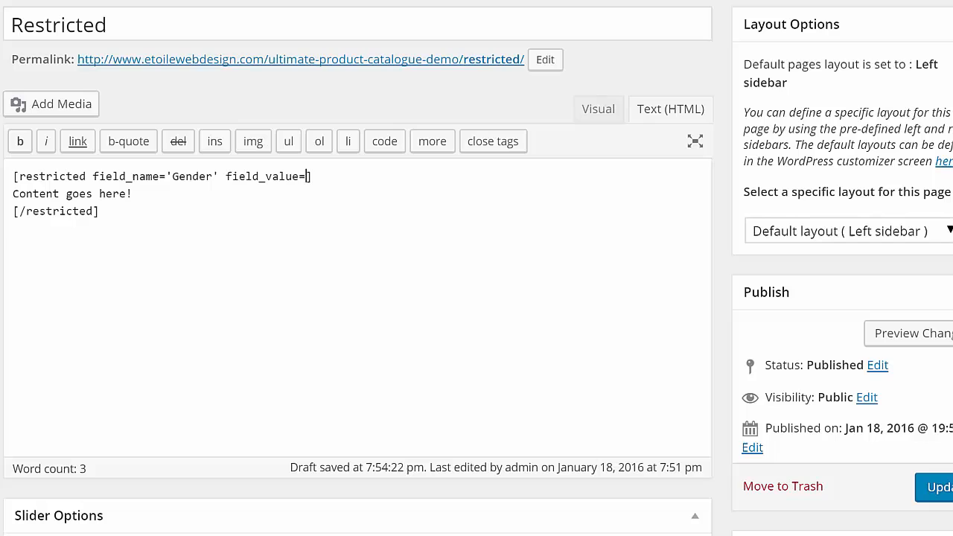
text('Male'])
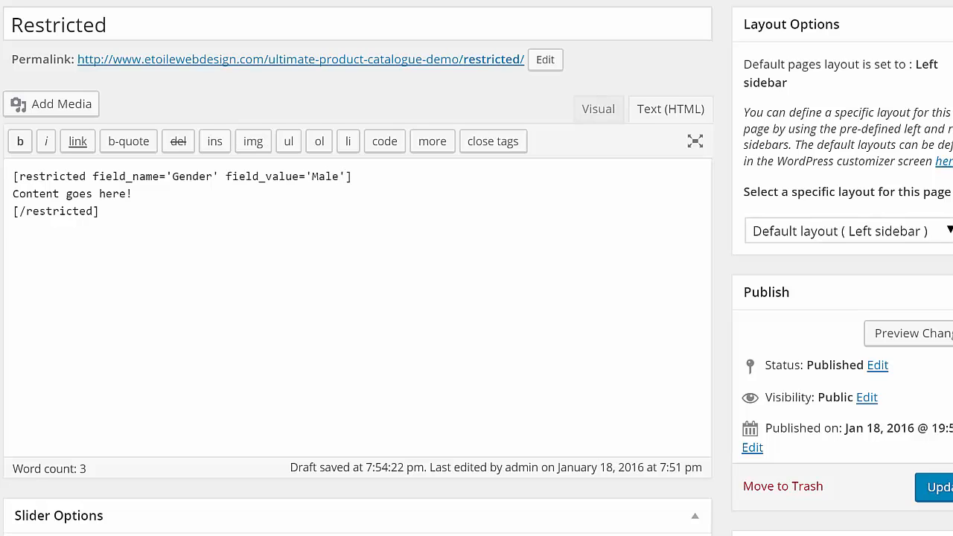
text(Female)
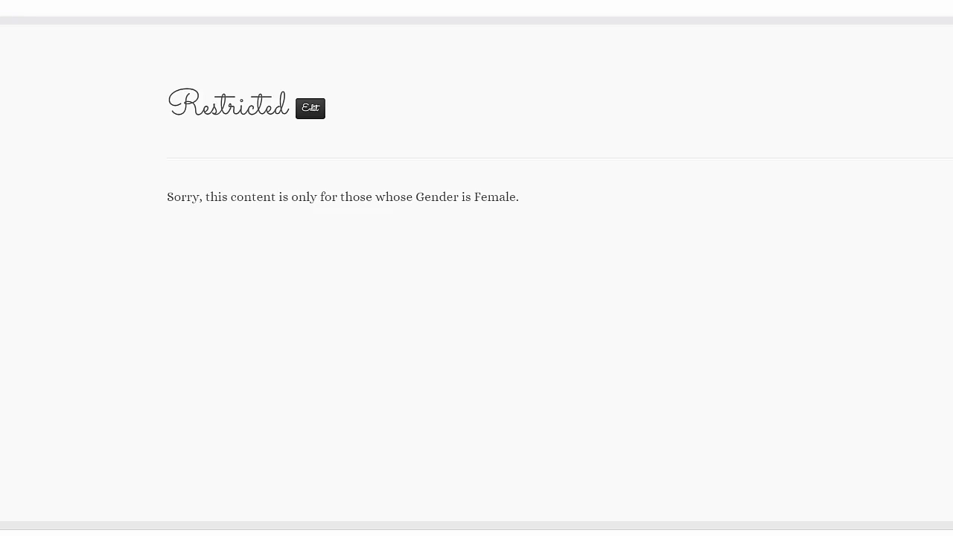
click(310, 108)
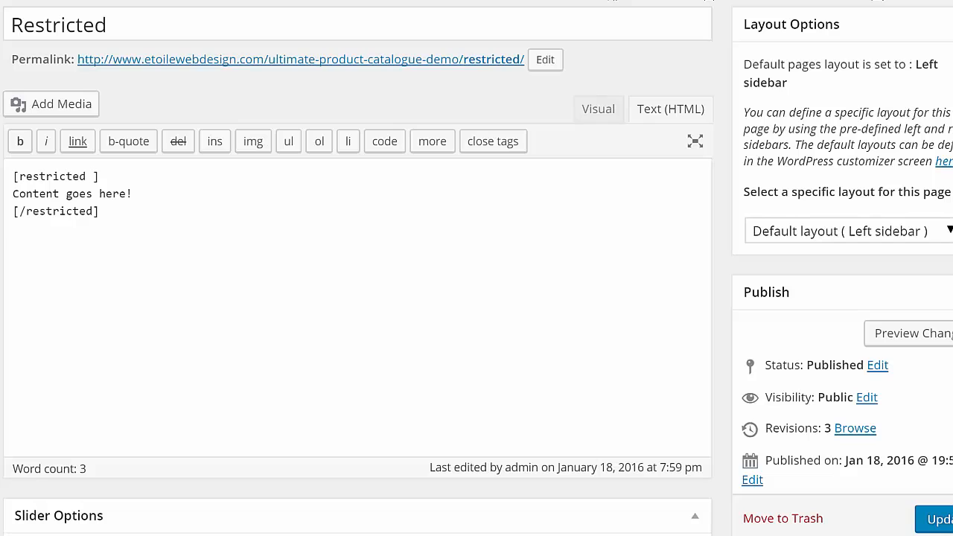
Set the [restricted] shortcode to level='5' and check the access message.
text(level=)
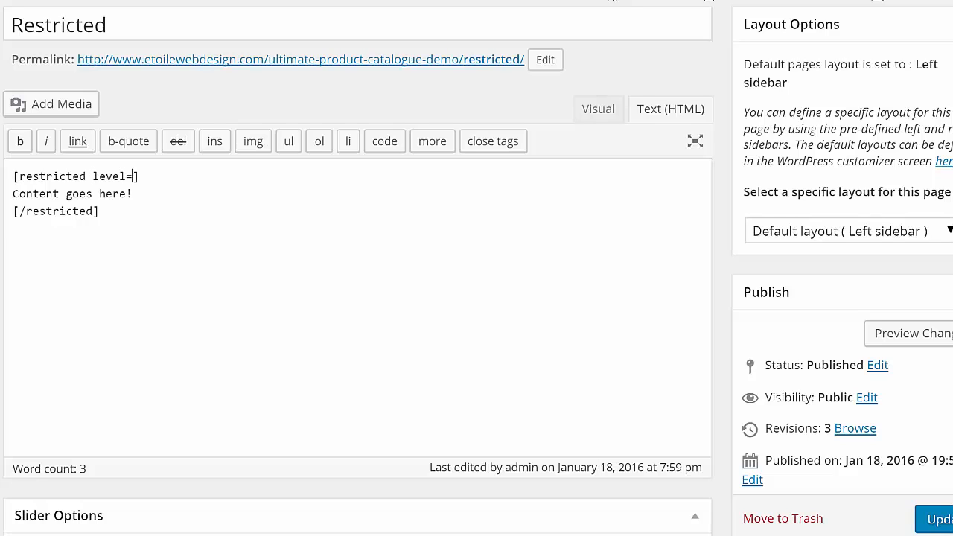
text('5')
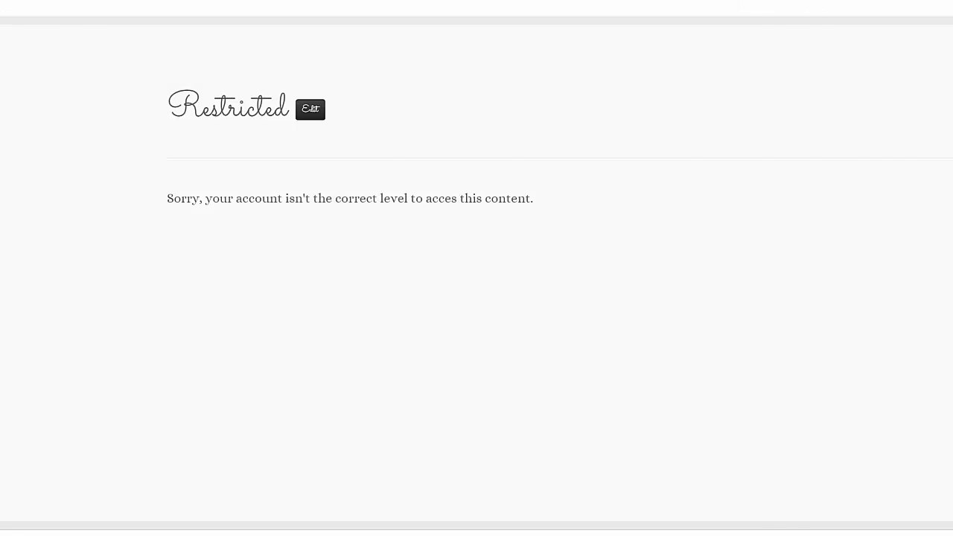
click(310, 109)
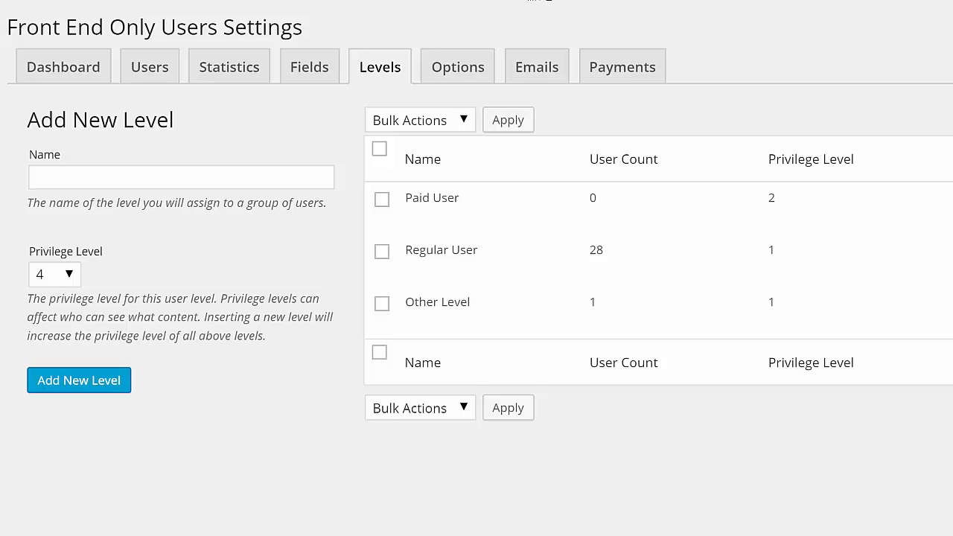
mouse_move(149, 67)
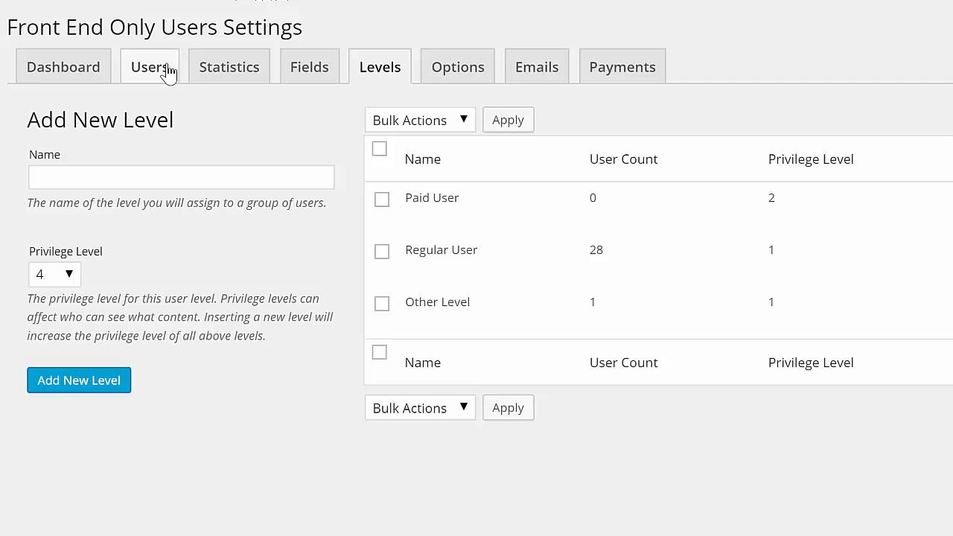
Switch to the plugin's Users tab listing its 34 user accounts.
click(149, 66)
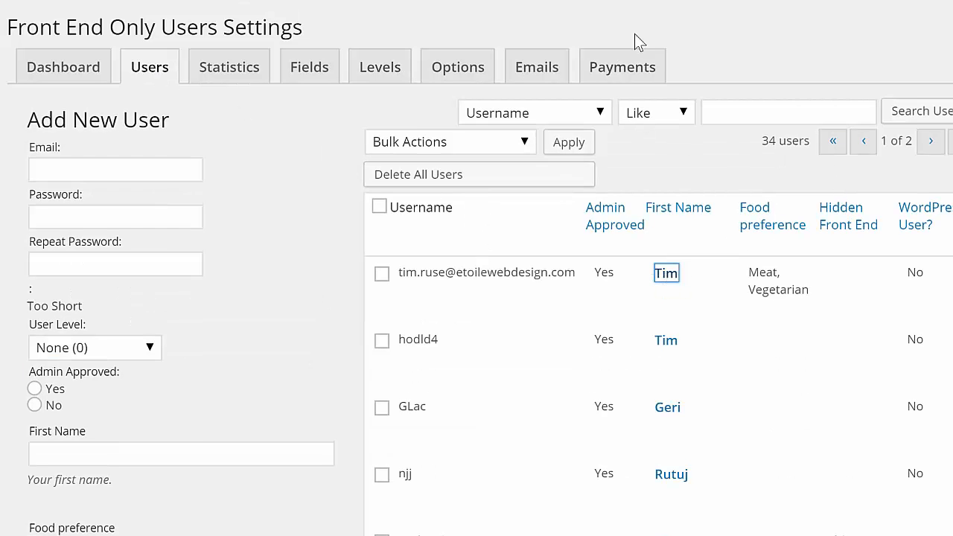
mouse_move(639, 41)
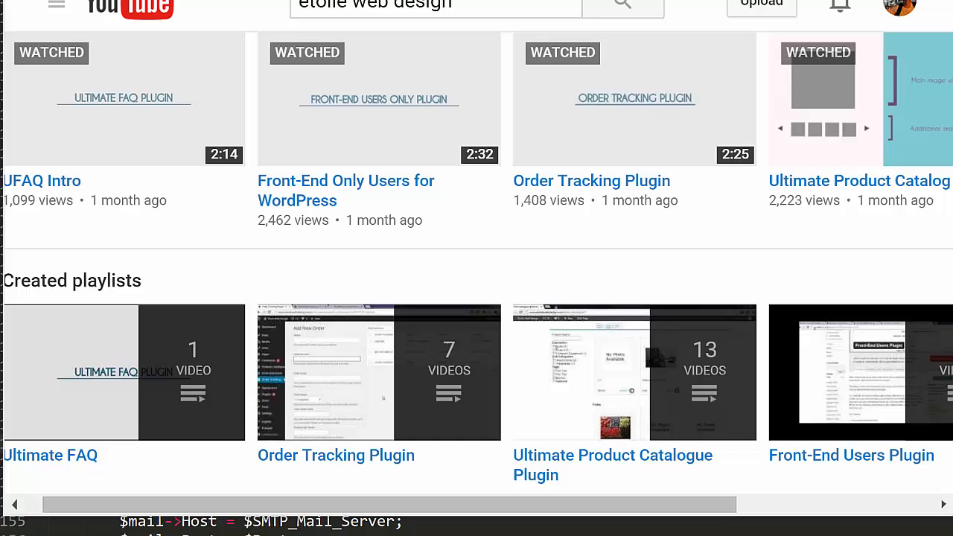
mouse_move(837, 450)
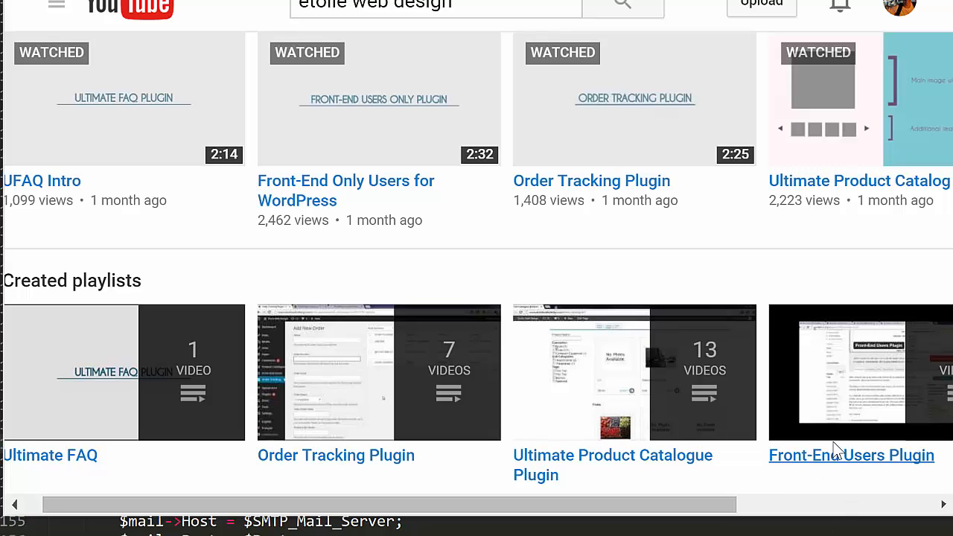